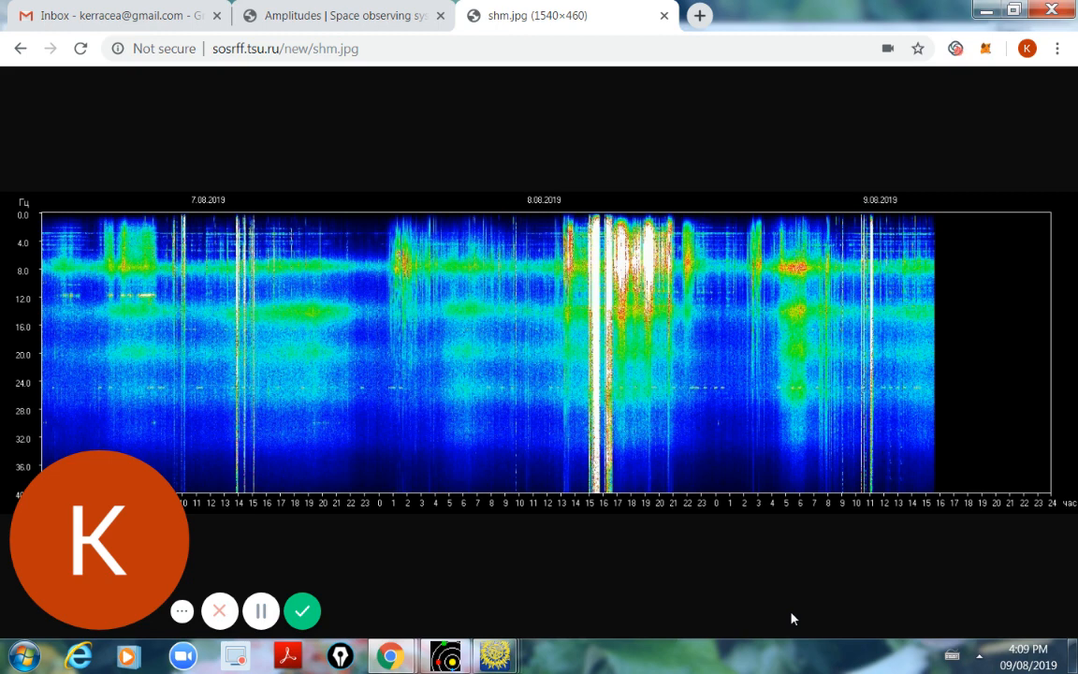
mouse_move(730, 554)
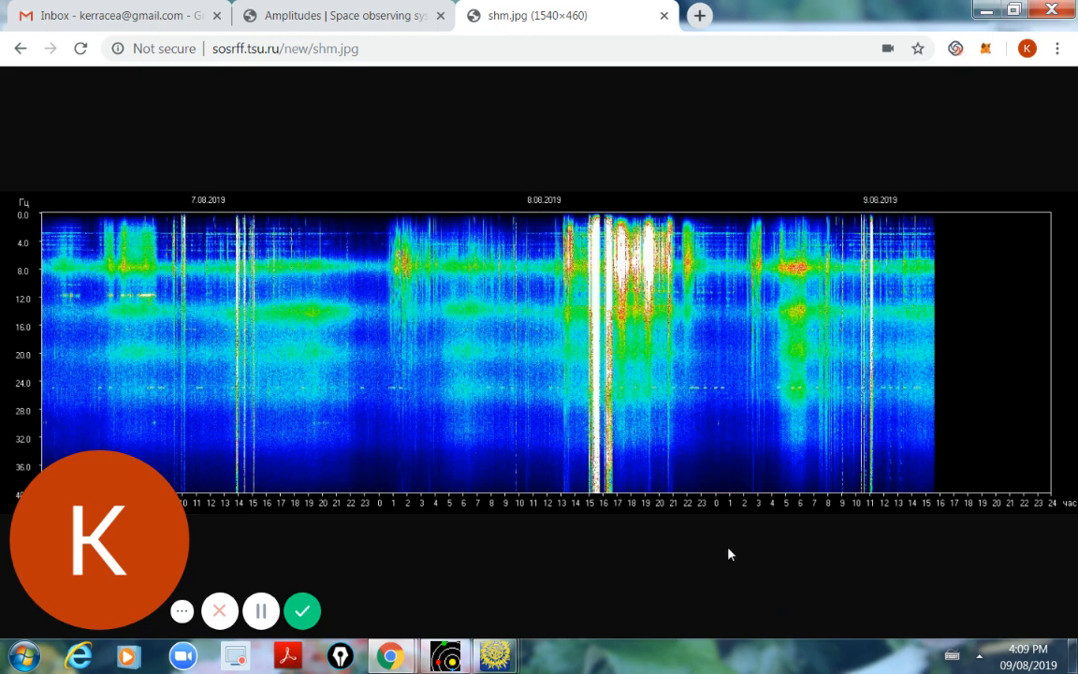
mouse_move(644, 603)
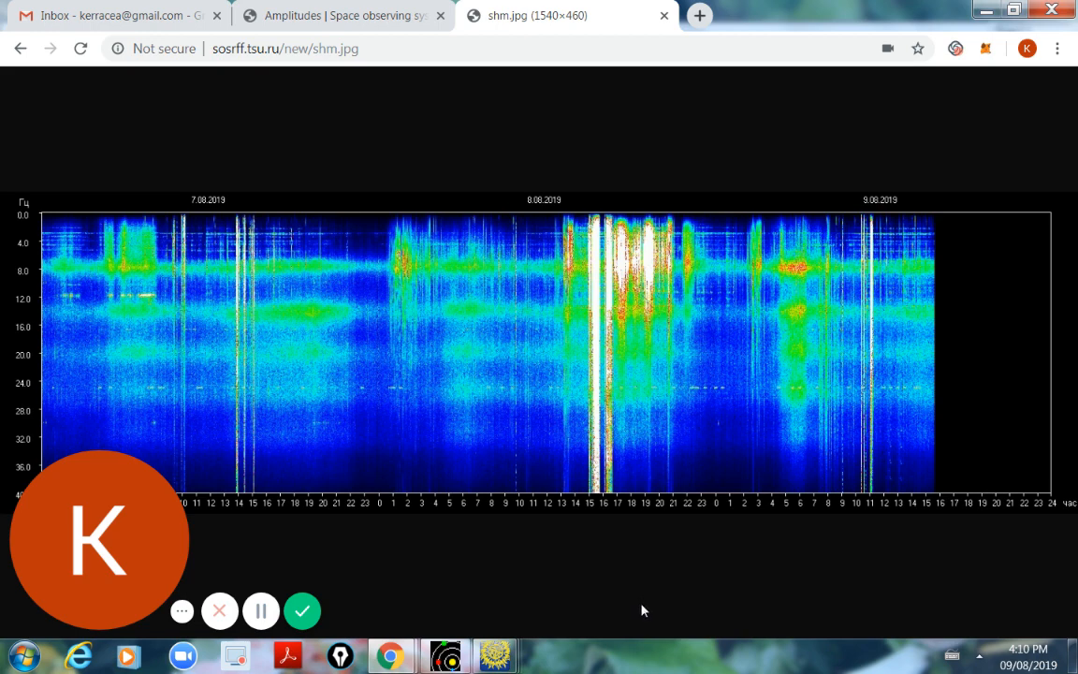
mouse_move(603, 335)
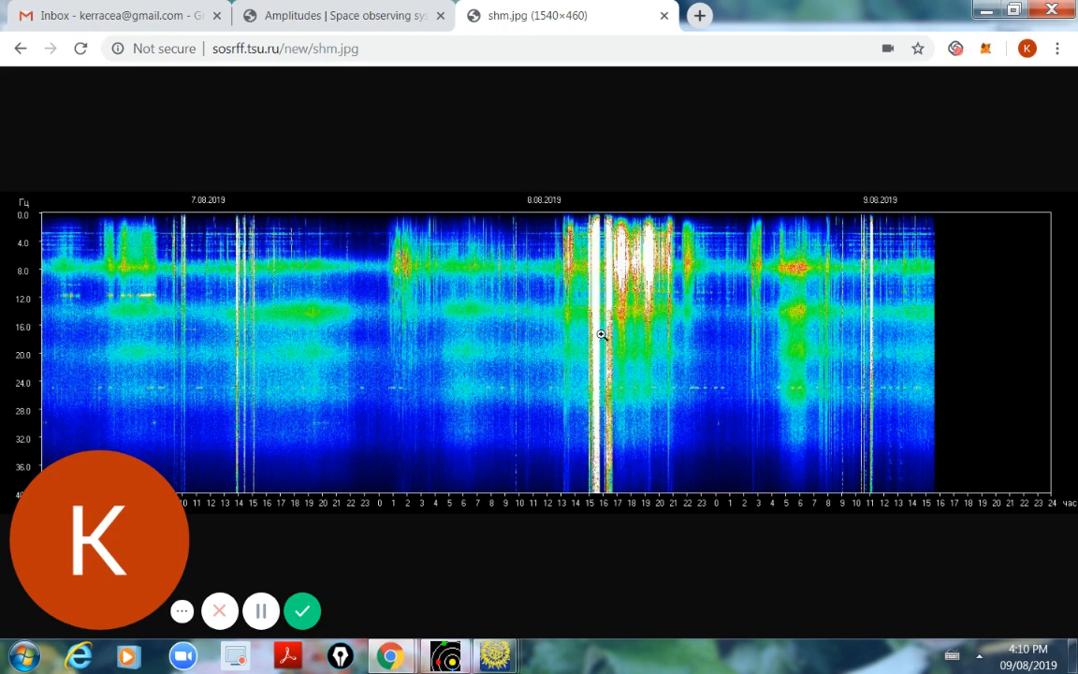
mouse_move(608, 389)
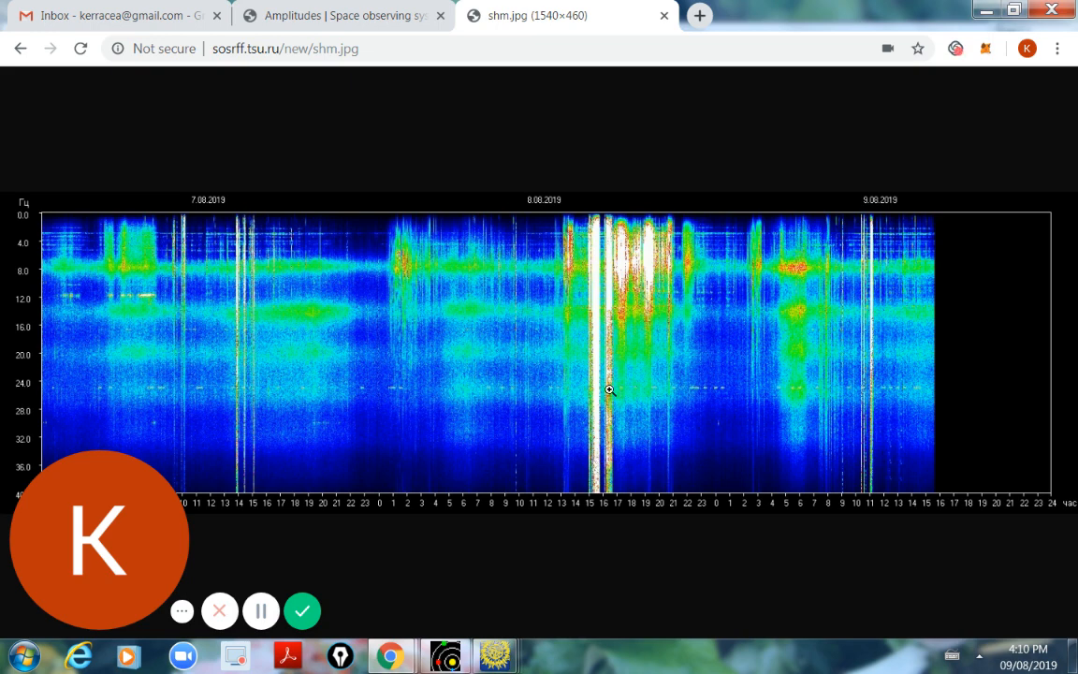
mouse_move(599, 460)
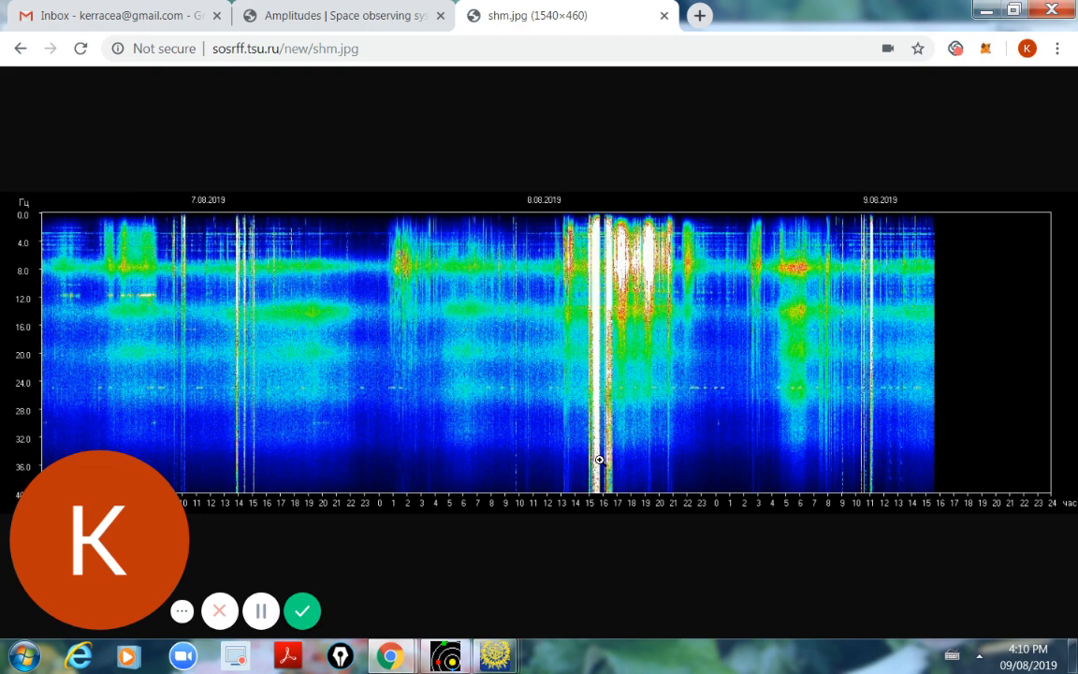
mouse_move(318, 90)
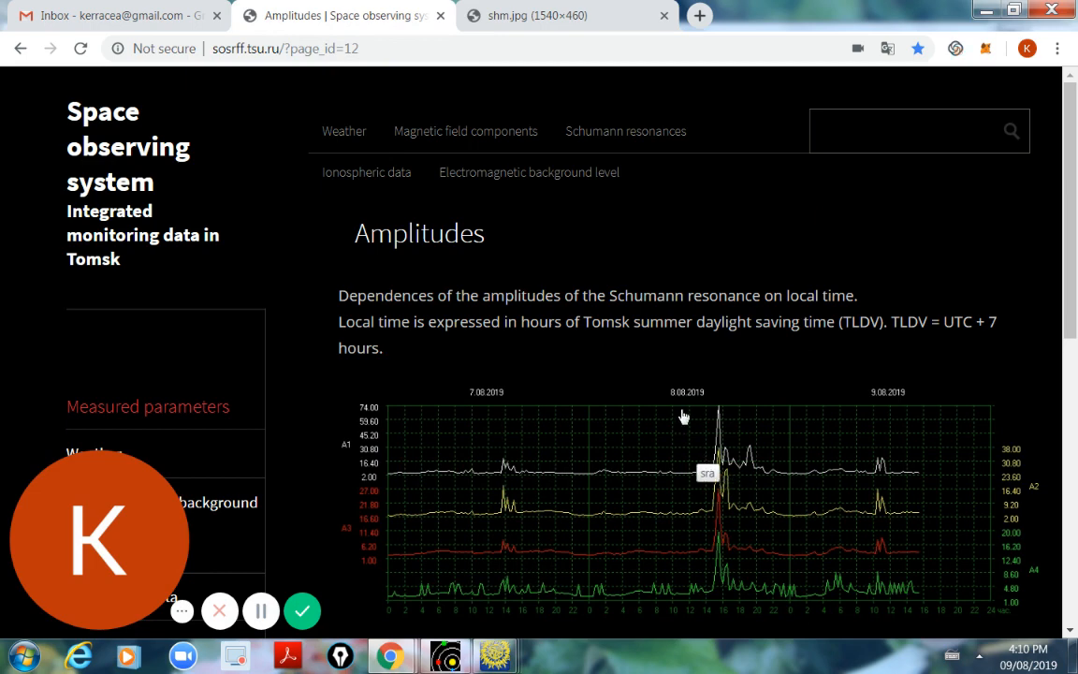
mouse_move(442, 437)
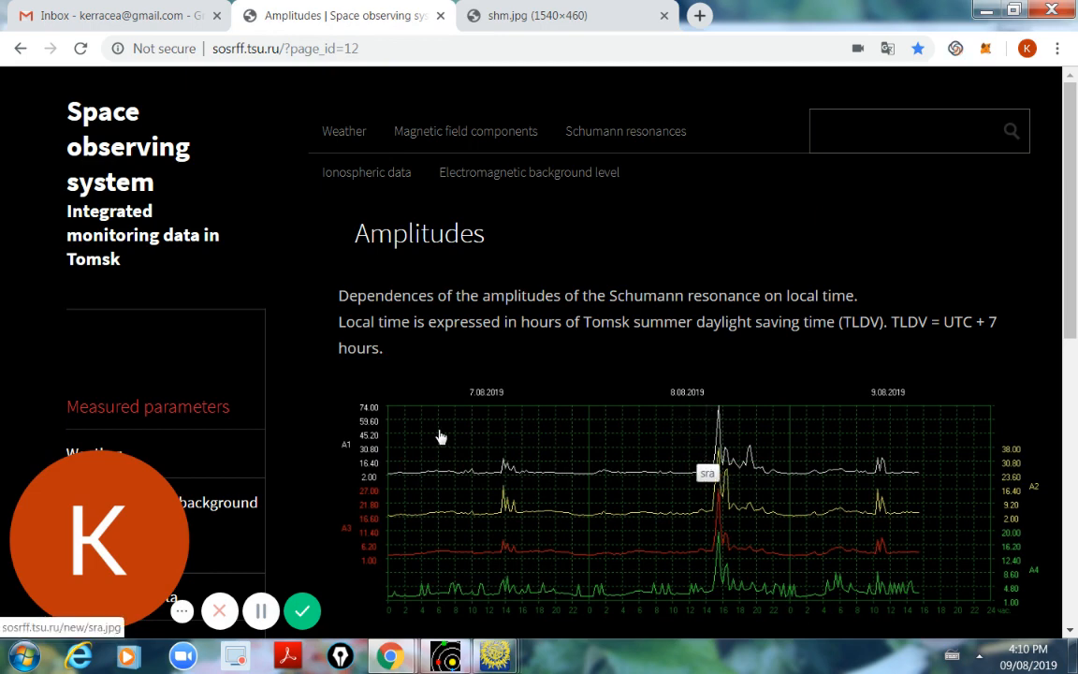
mouse_move(389, 423)
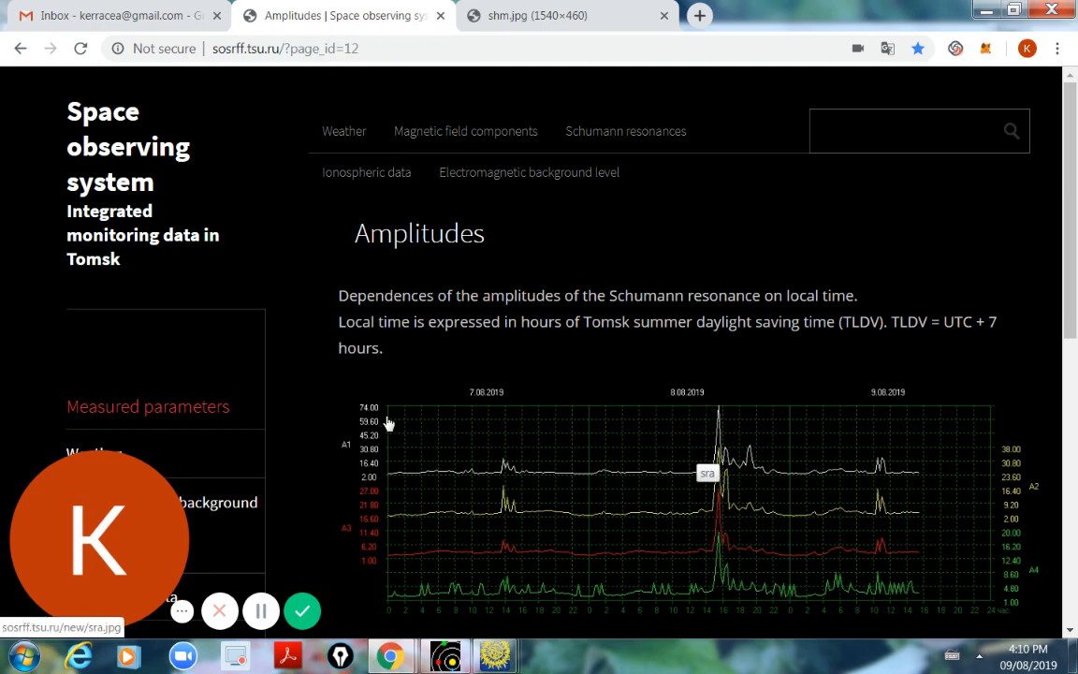
mouse_move(692, 426)
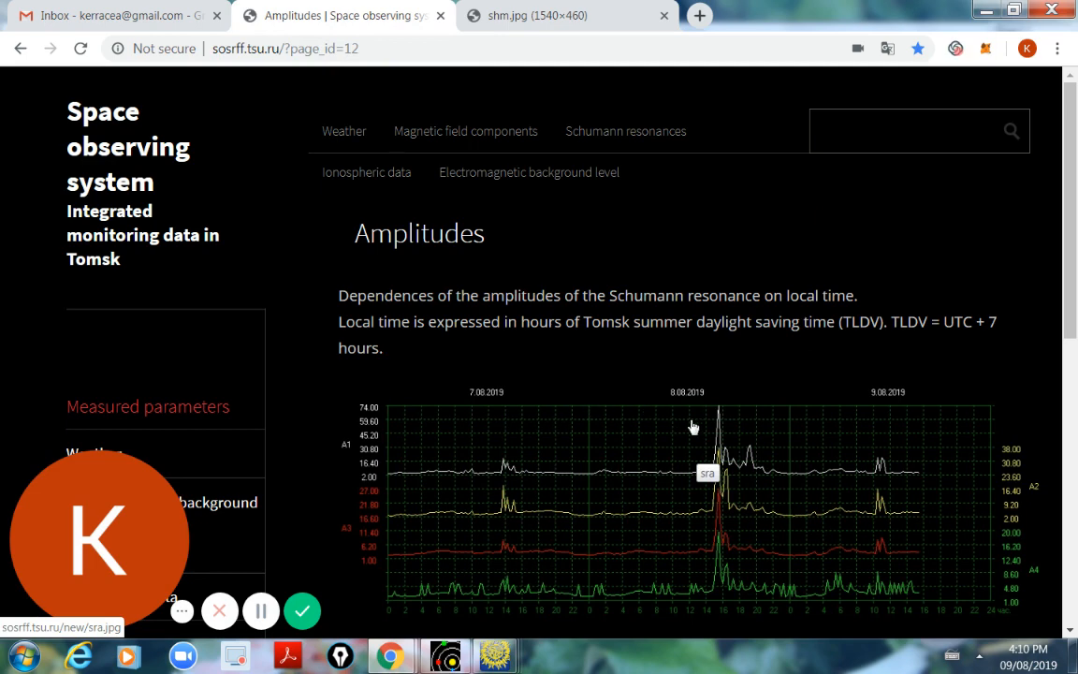
mouse_move(782, 408)
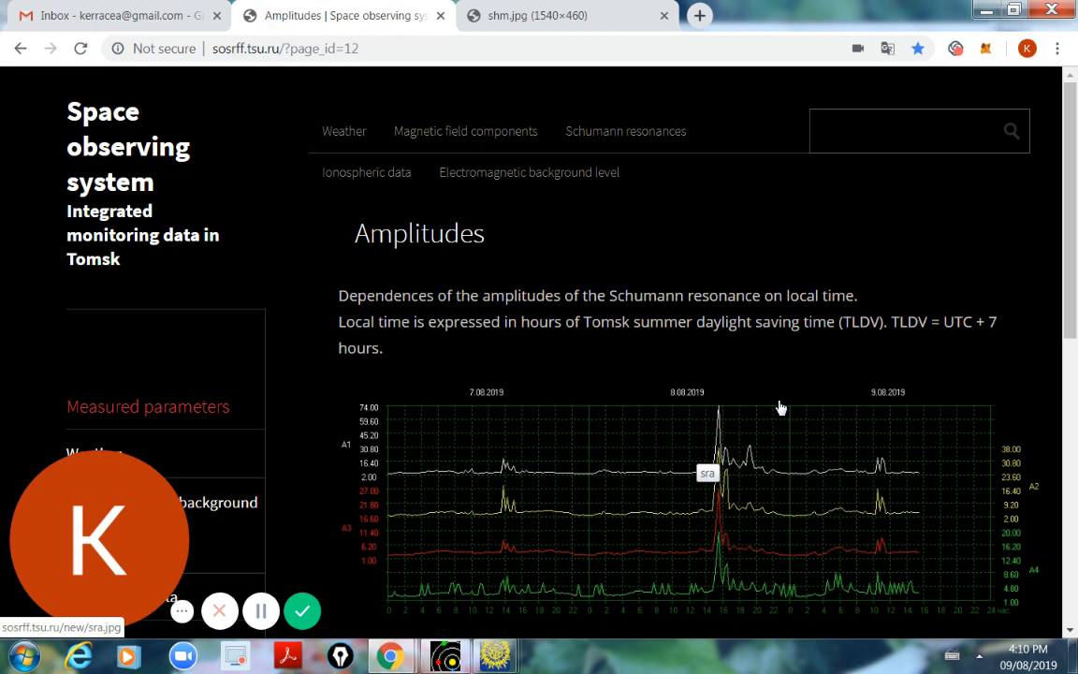
mouse_move(477, 547)
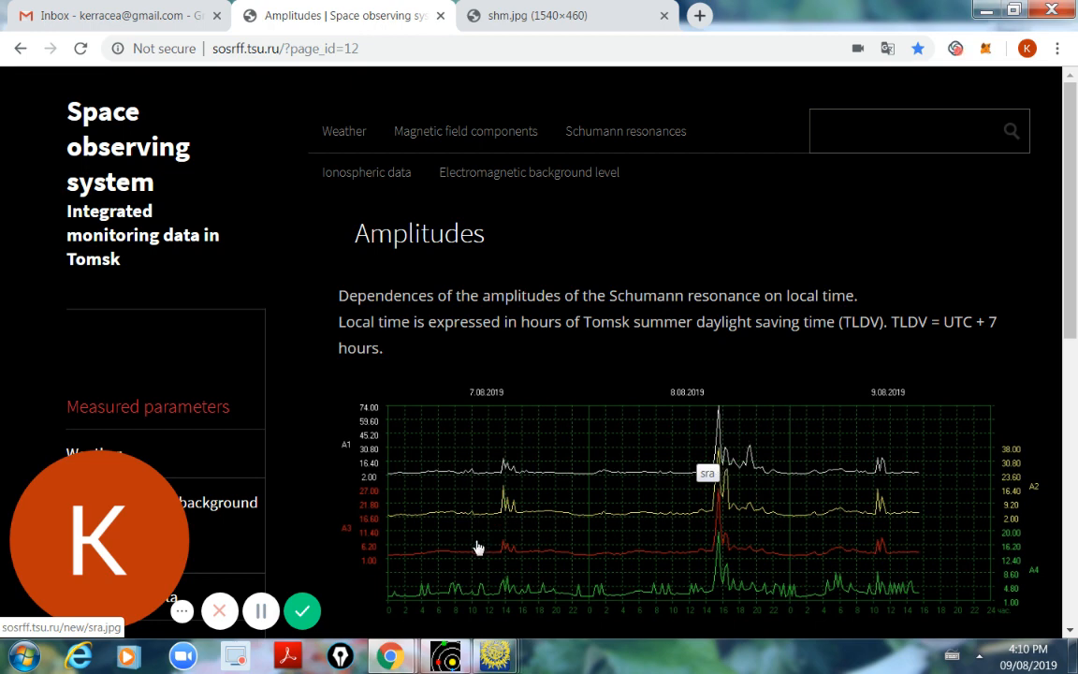
mouse_move(696, 416)
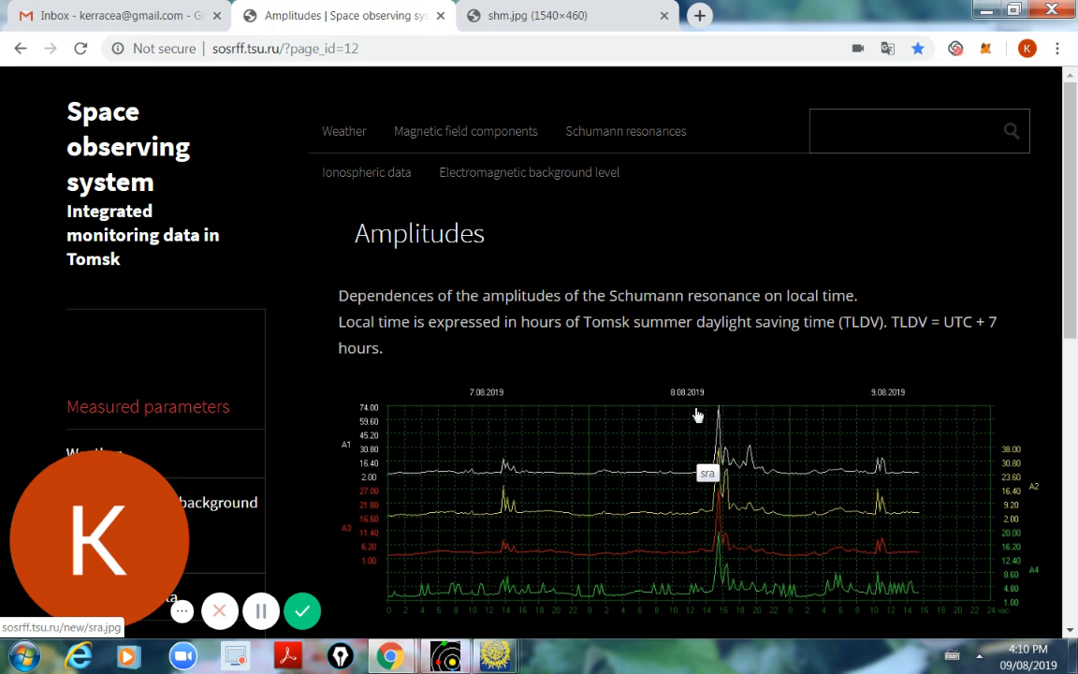
mouse_move(552, 360)
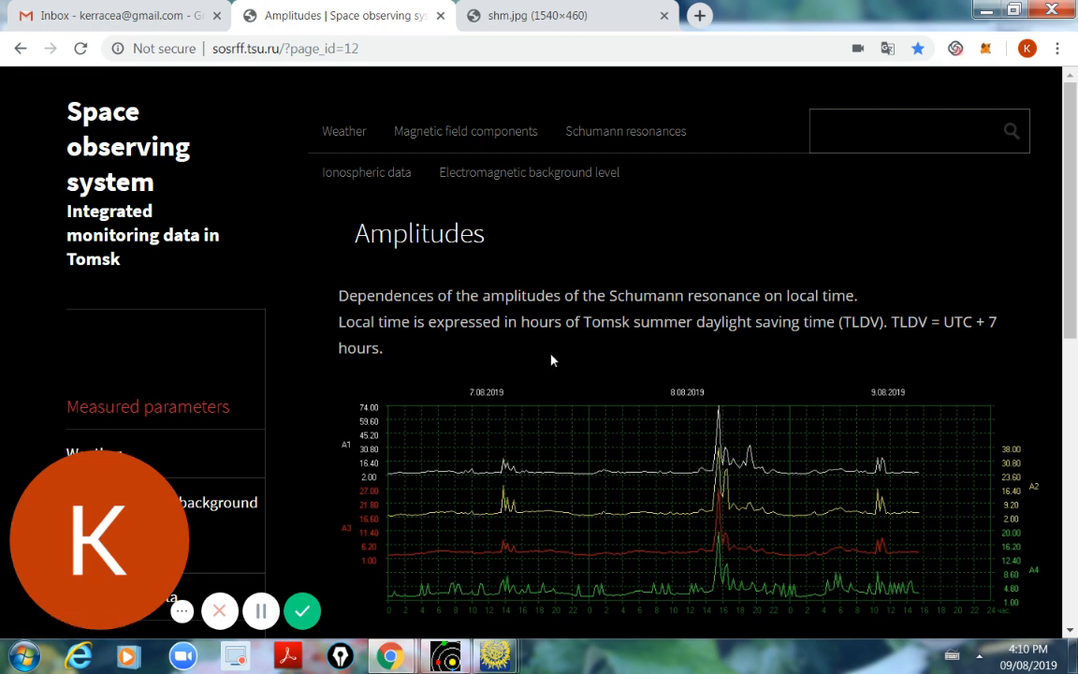
mouse_move(665, 239)
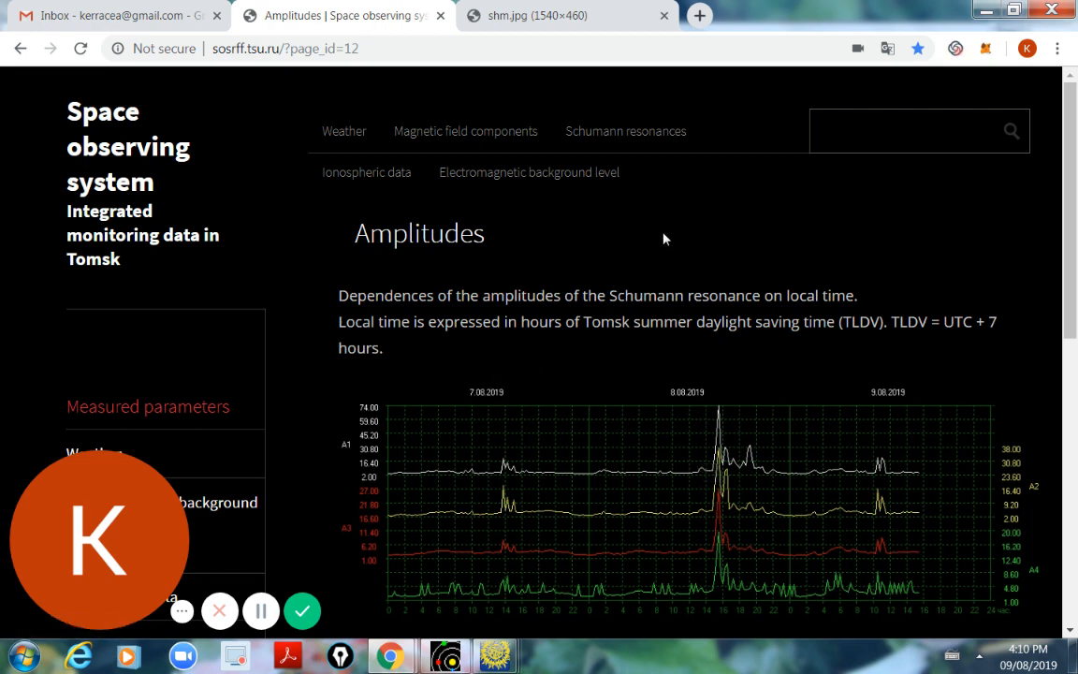
mouse_move(699, 262)
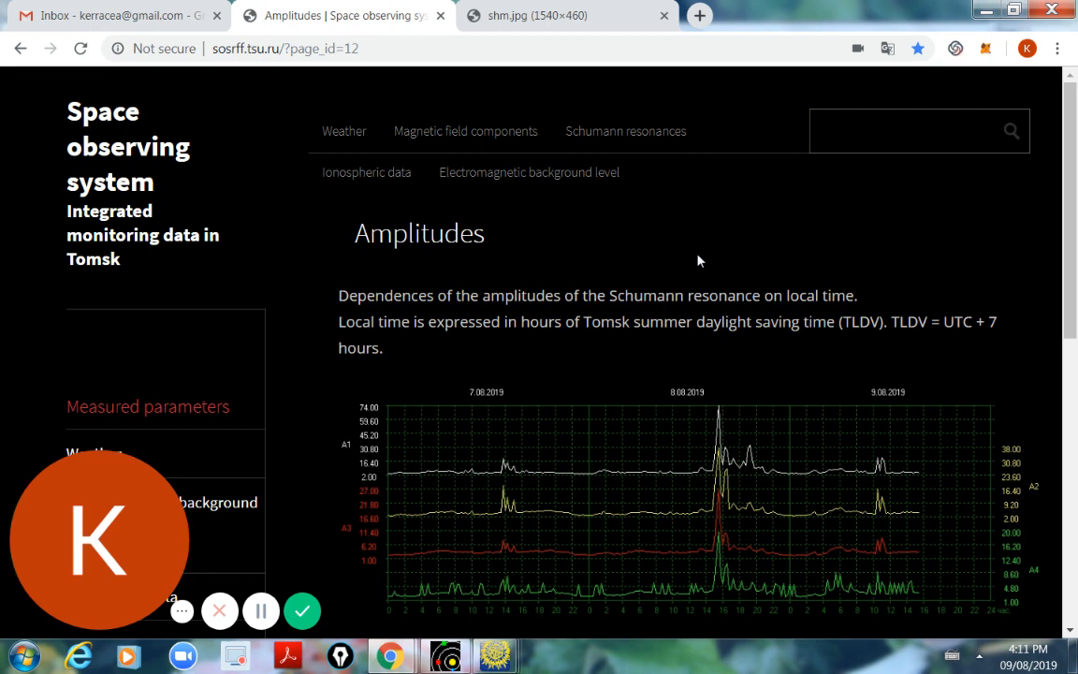
mouse_move(511, 84)
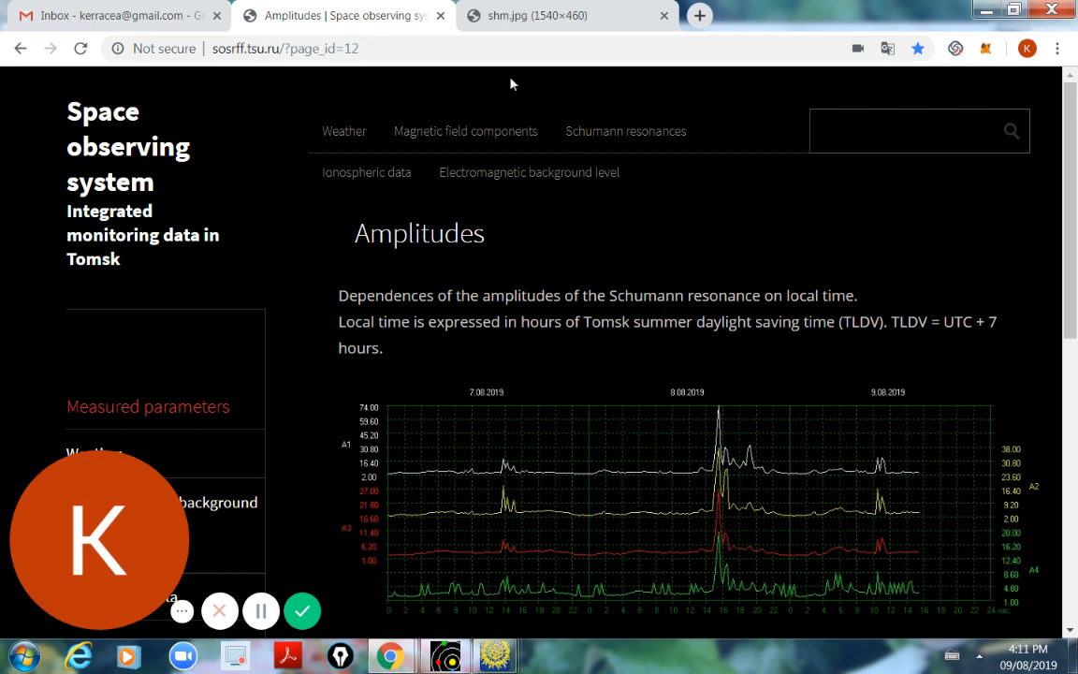
Bring up the shm.jpg spectrogram for 7–9 August 2019 showing the bright 8 August band
click(565, 15)
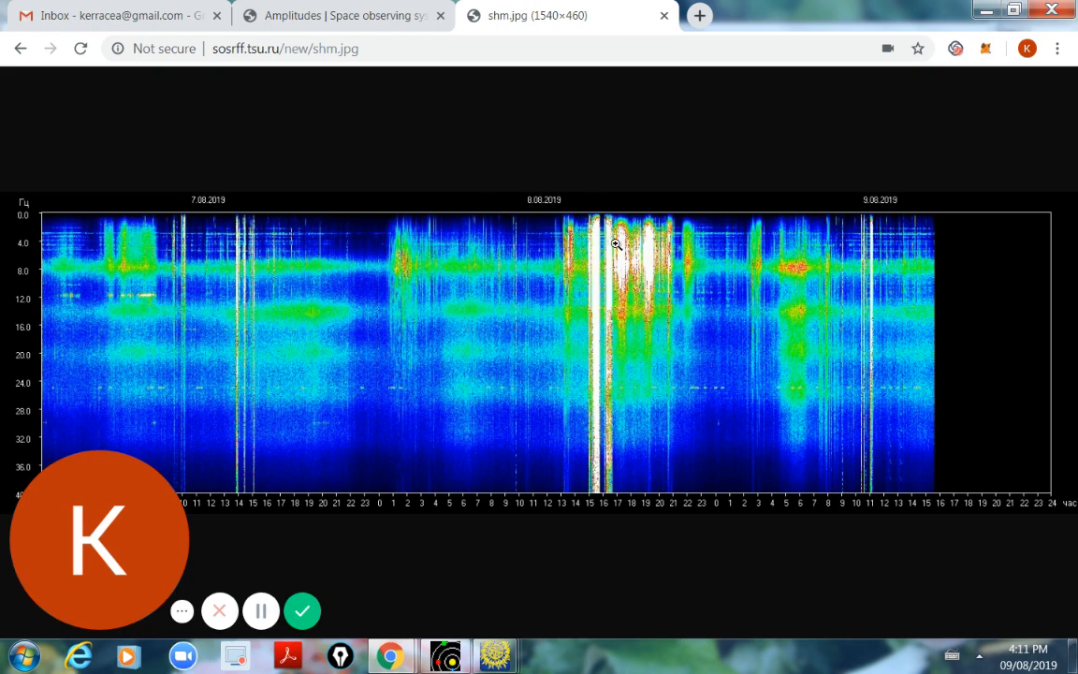
mouse_move(595, 251)
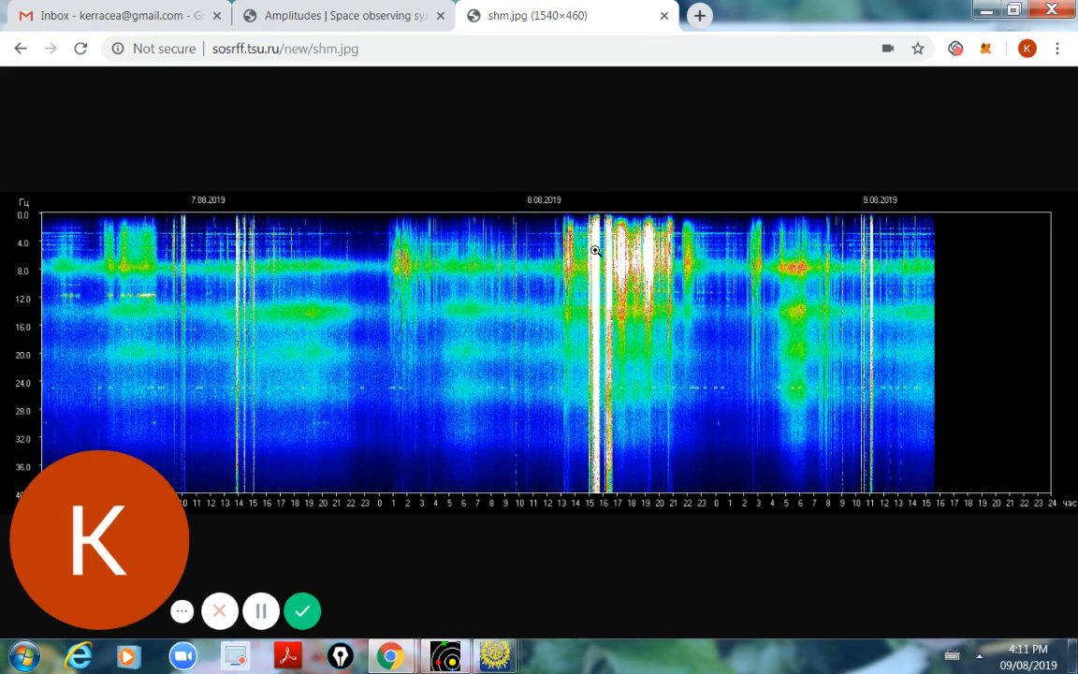
mouse_move(607, 441)
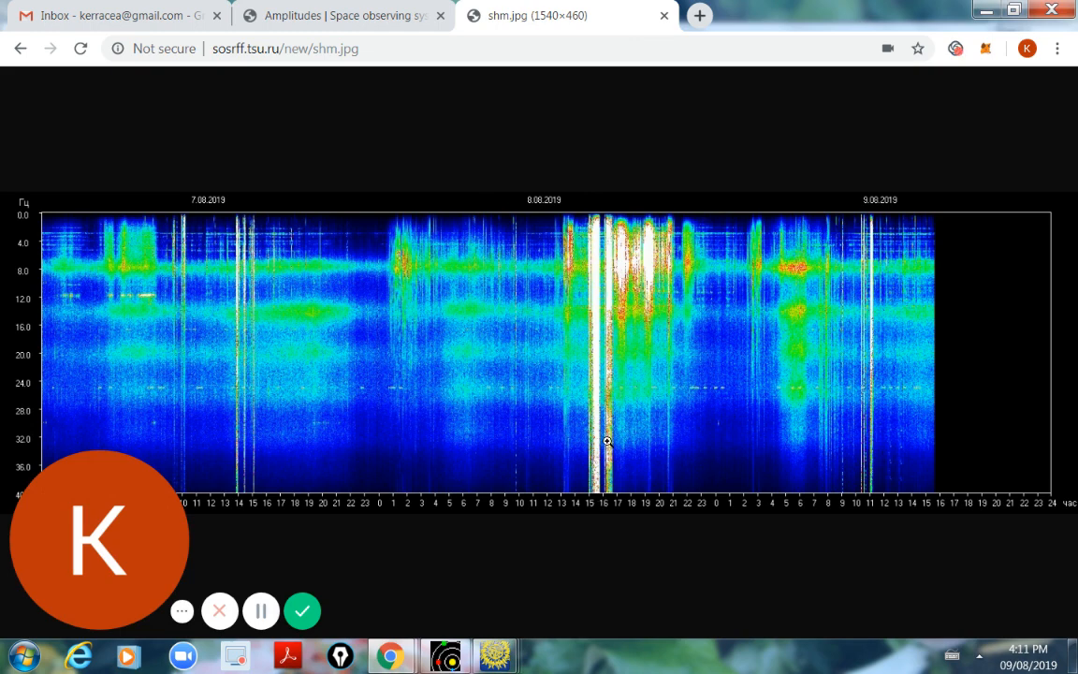
mouse_move(621, 343)
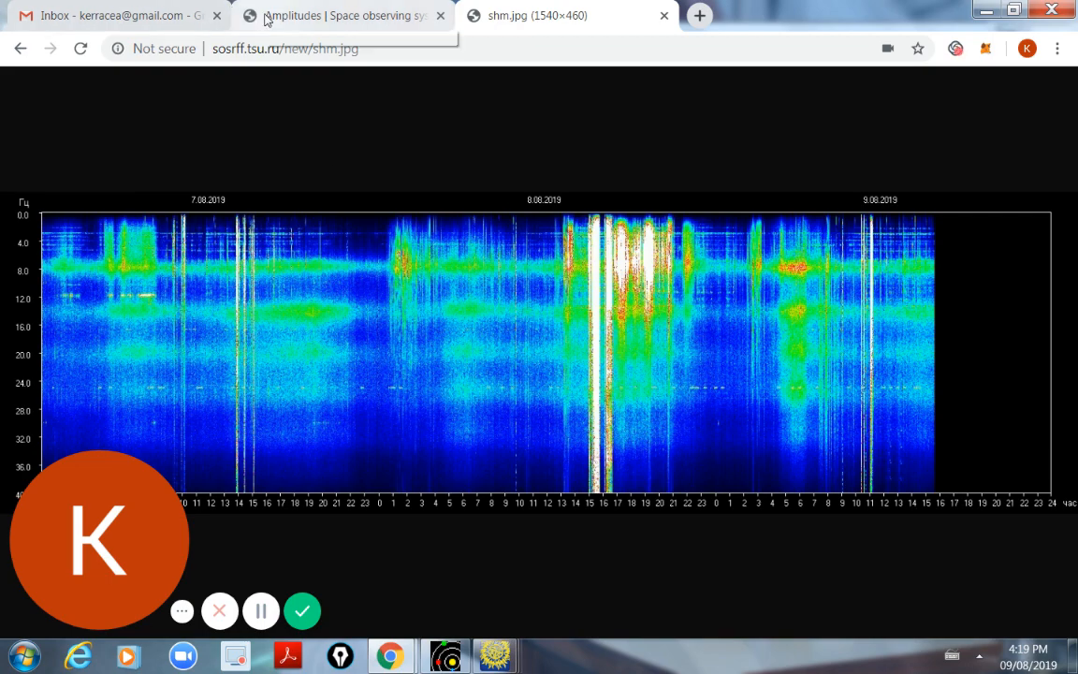
Return to the sosrff.tsu.ru Amplitudes page with the 7–9 August 2019 graphs
click(340, 15)
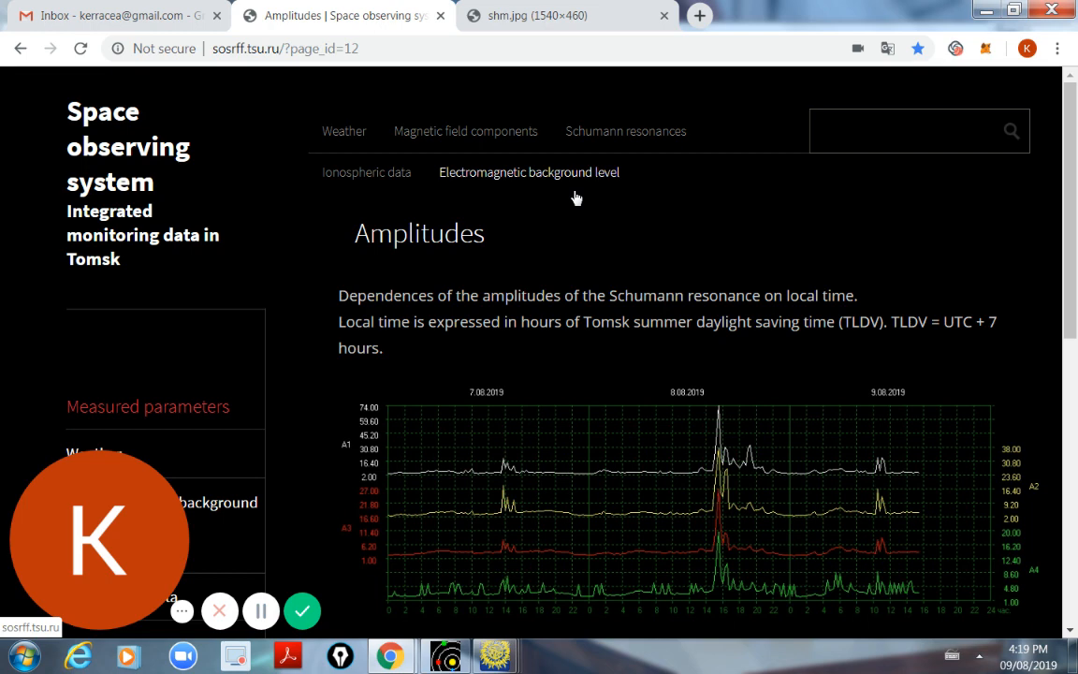
mouse_move(487, 395)
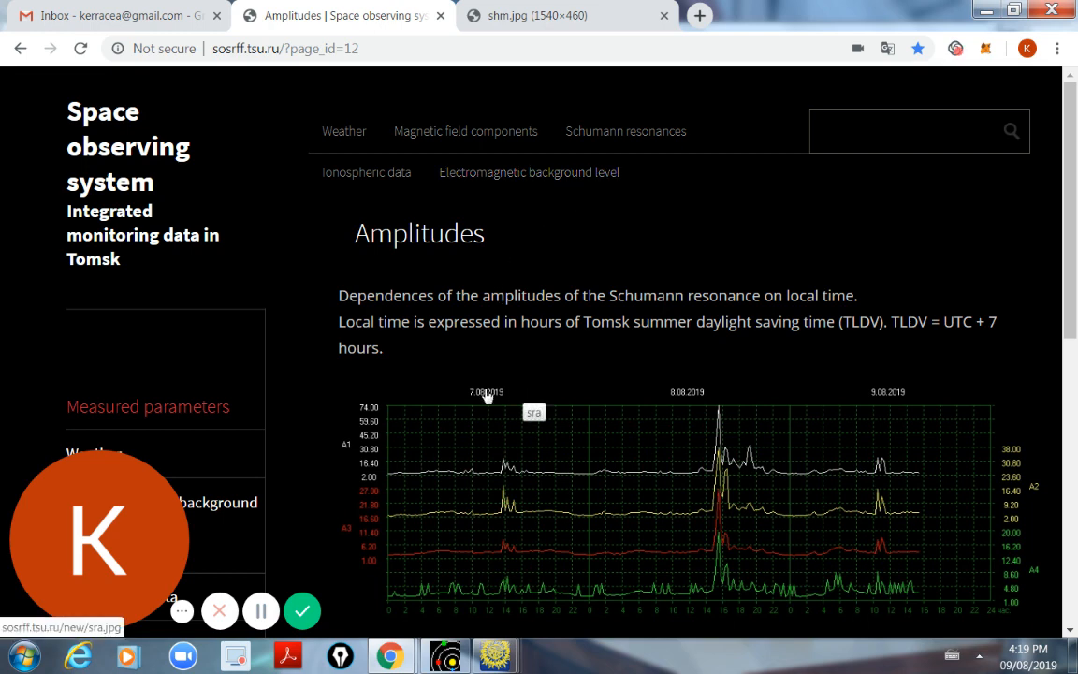
mouse_move(739, 378)
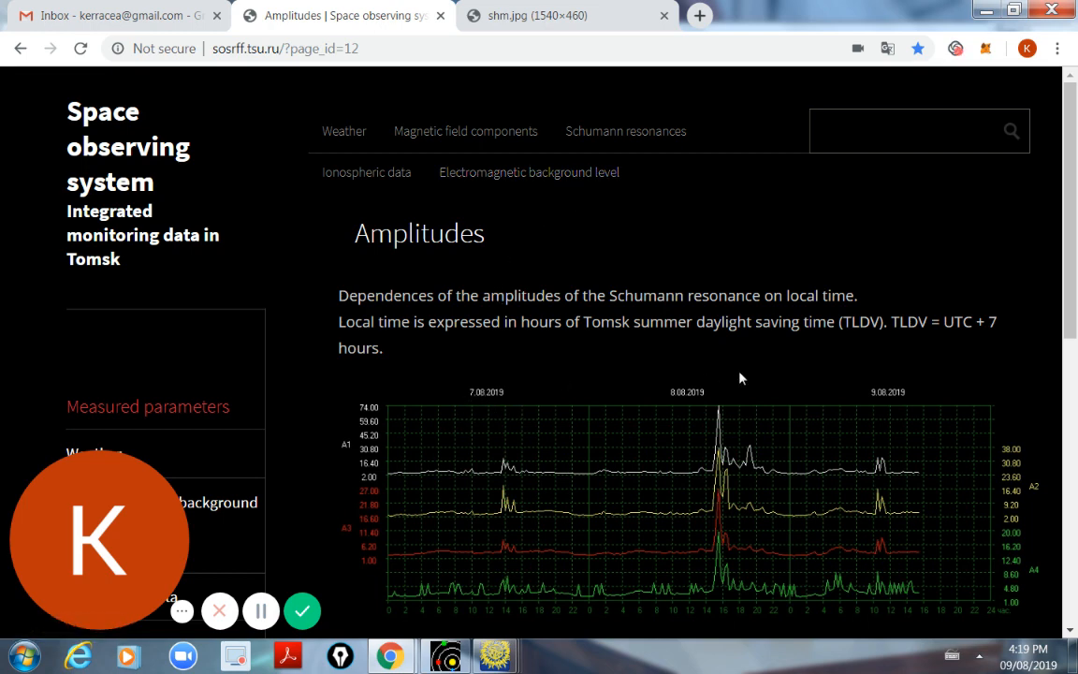
mouse_move(771, 464)
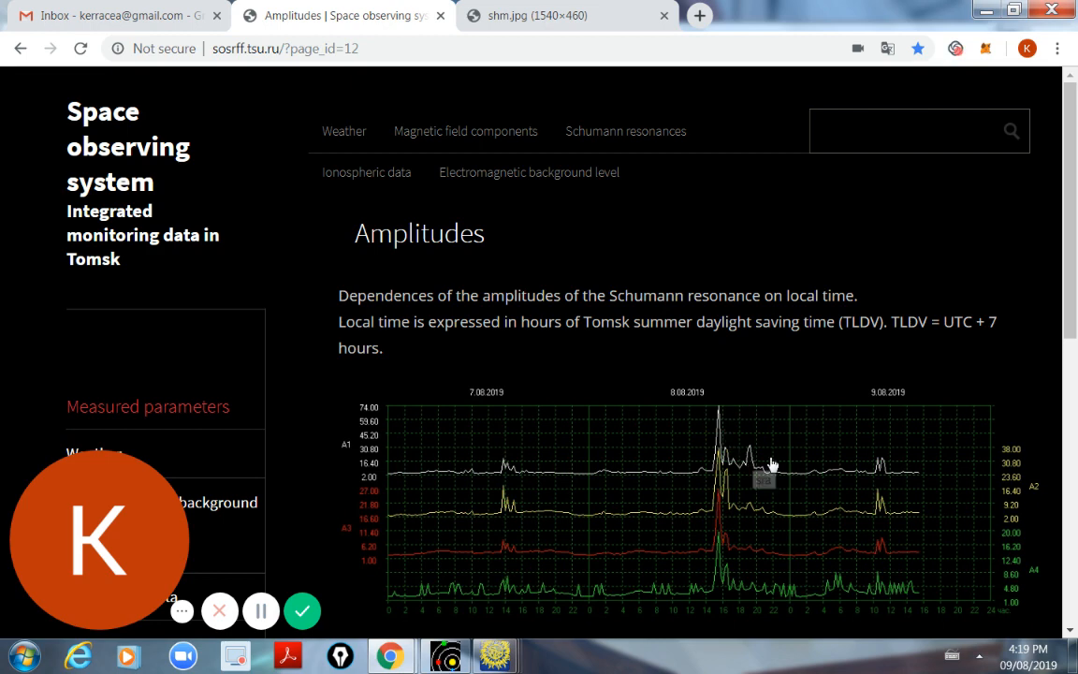
mouse_move(793, 444)
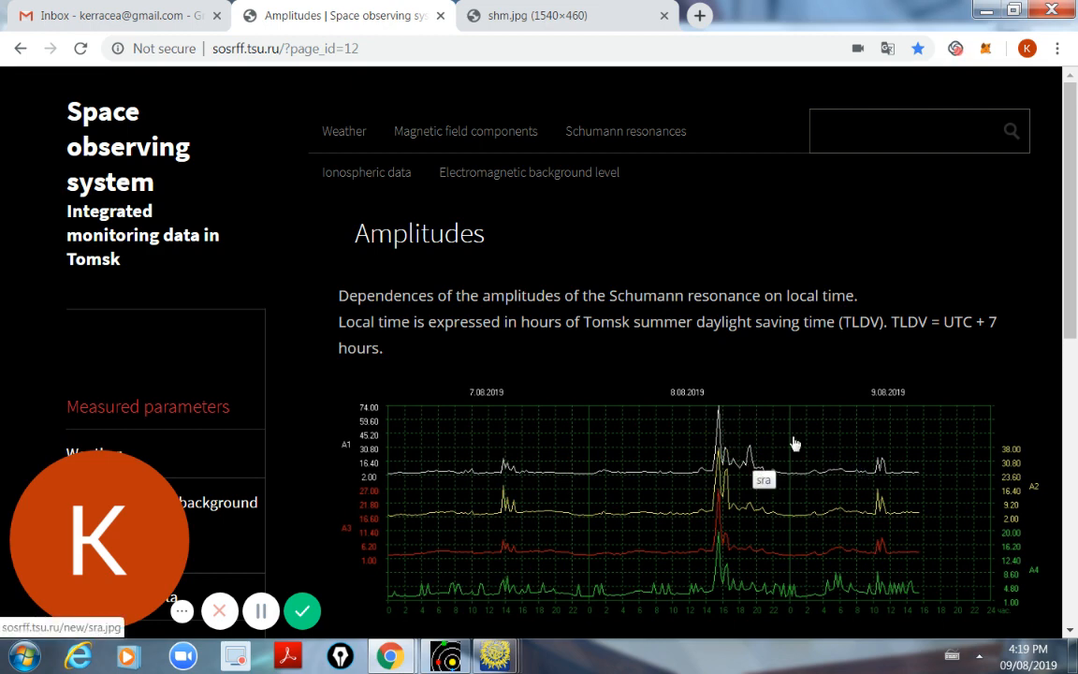
mouse_move(759, 397)
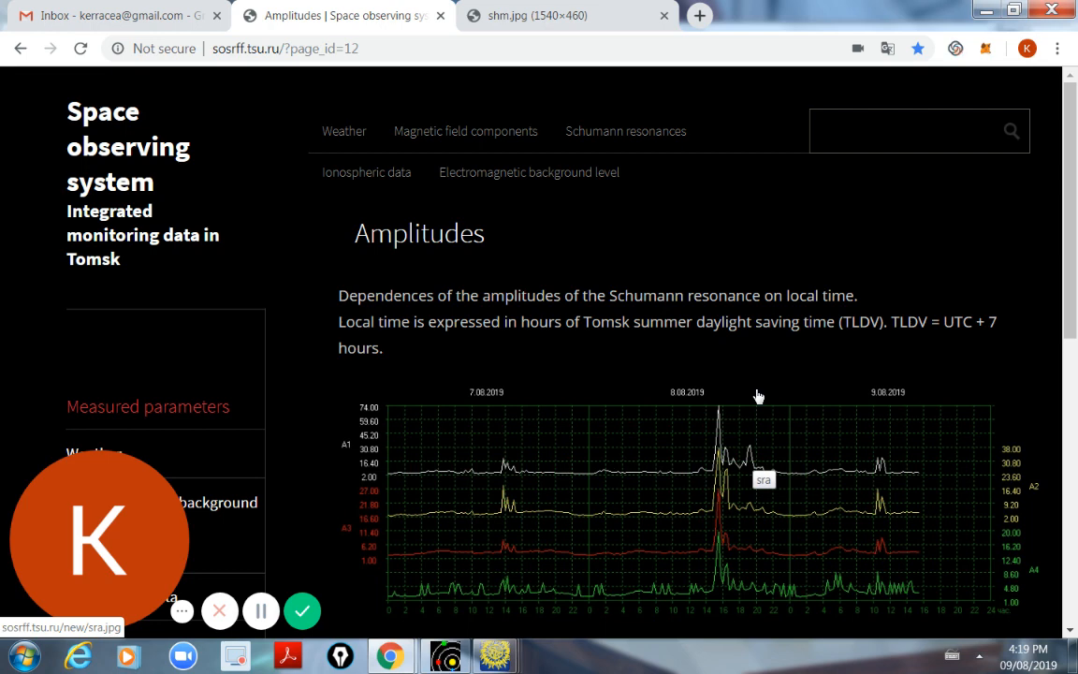
mouse_move(715, 301)
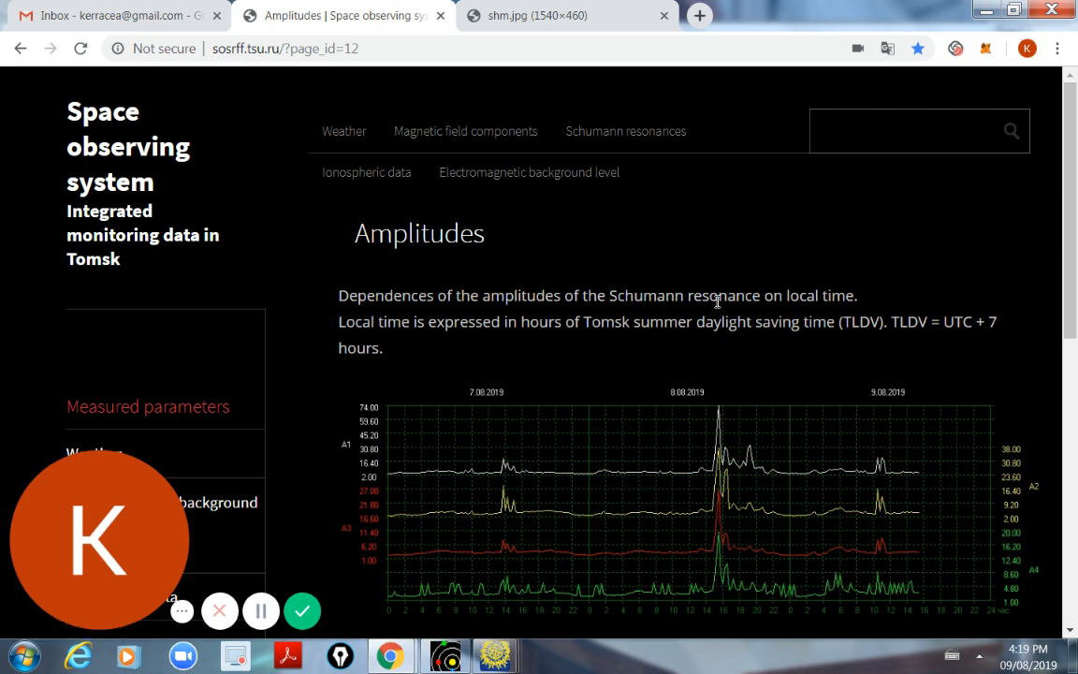